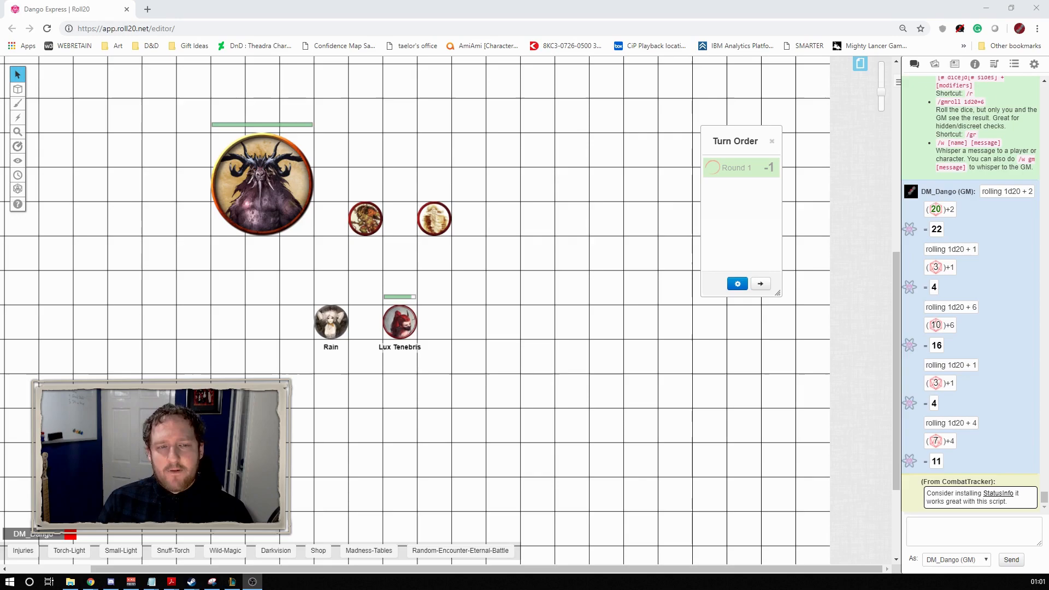
Roll initiative for the enemy tokens: Baphomet and Demonic Guthma at 3, Pale Night at 11
click(261, 186)
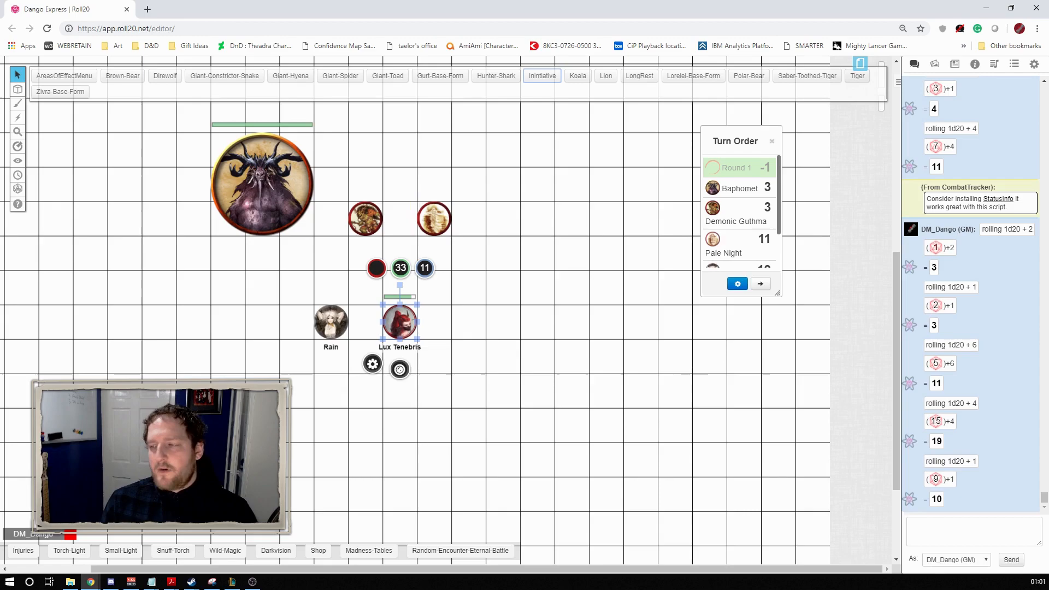
Roll Rain's initiative so the turn order is sorted with Rain first at 19
click(736, 283)
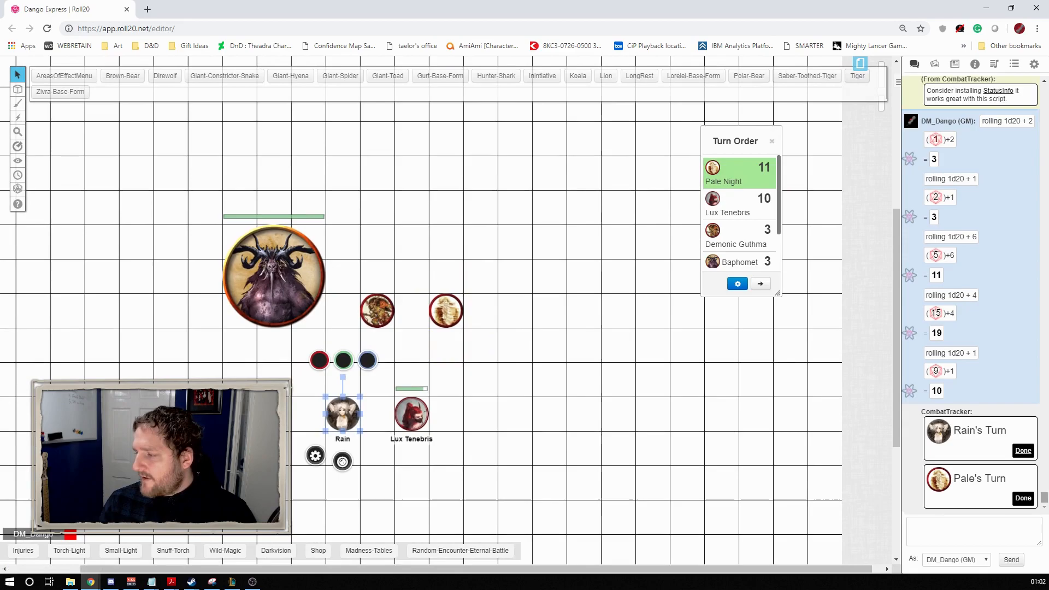
click(760, 283)
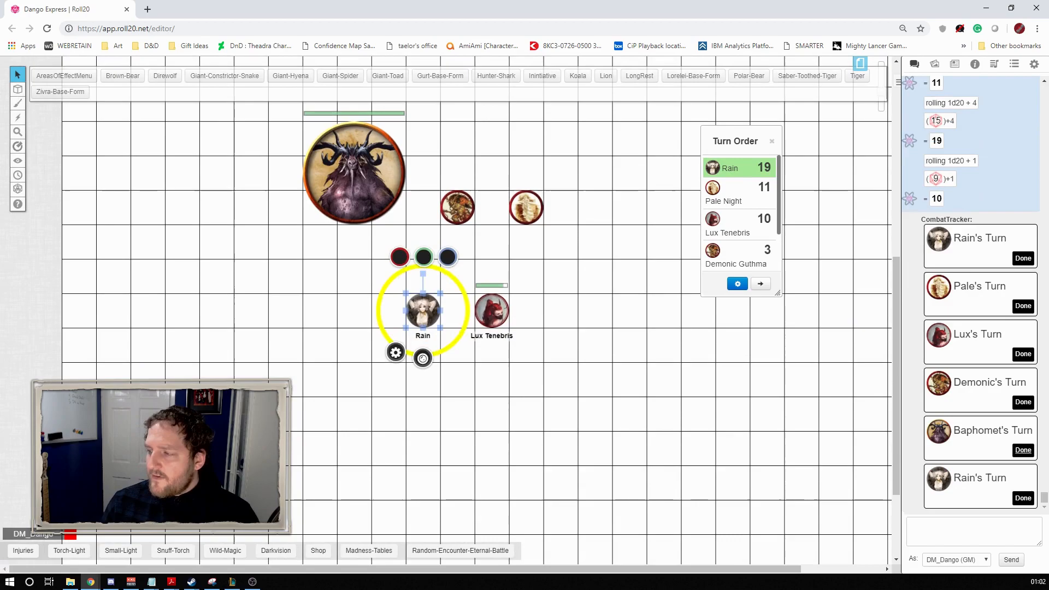
click(760, 283)
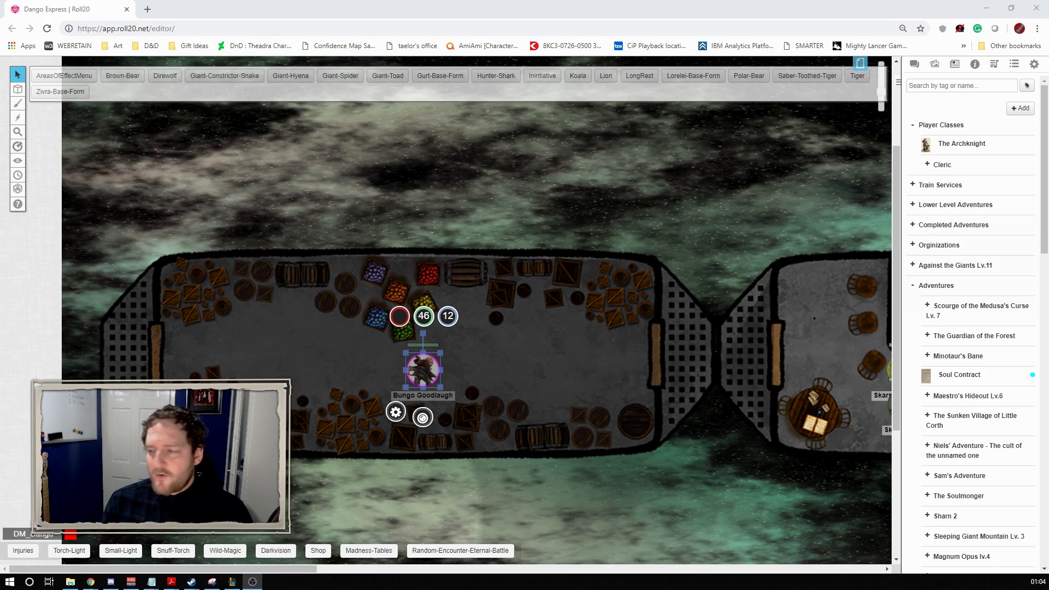
click(395, 411)
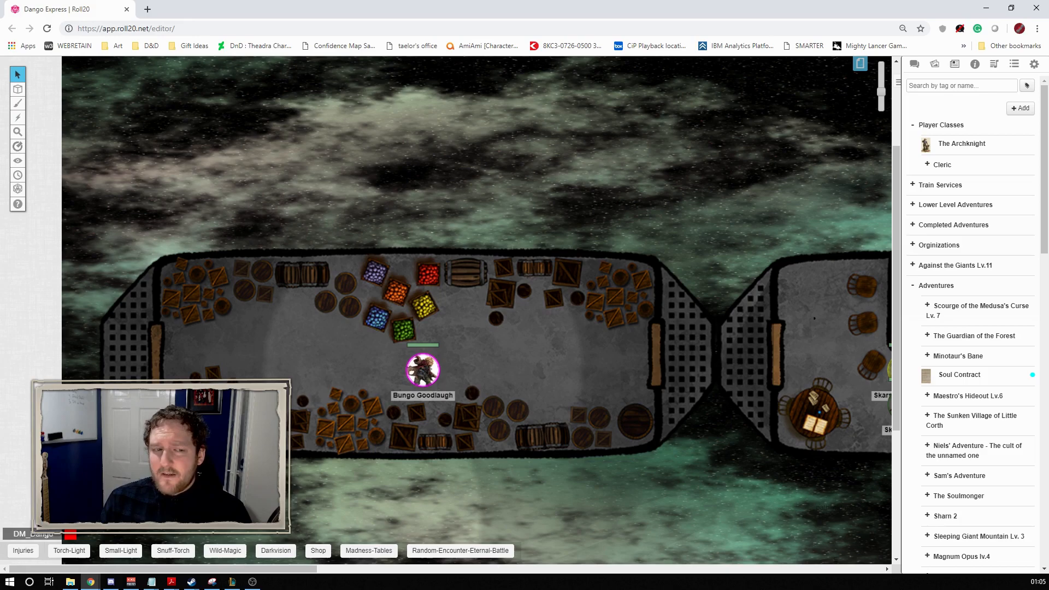
click(422, 369)
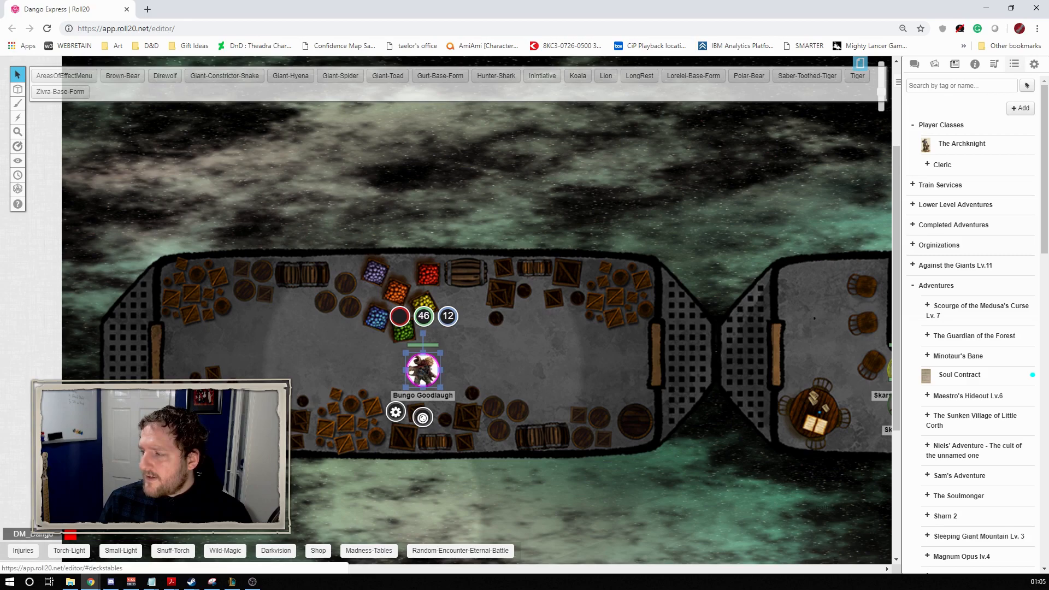
Show the campaign macro list with Darkvision, Injuries, Madness-Tables and Random-Encounter marked In Bar
click(1013, 63)
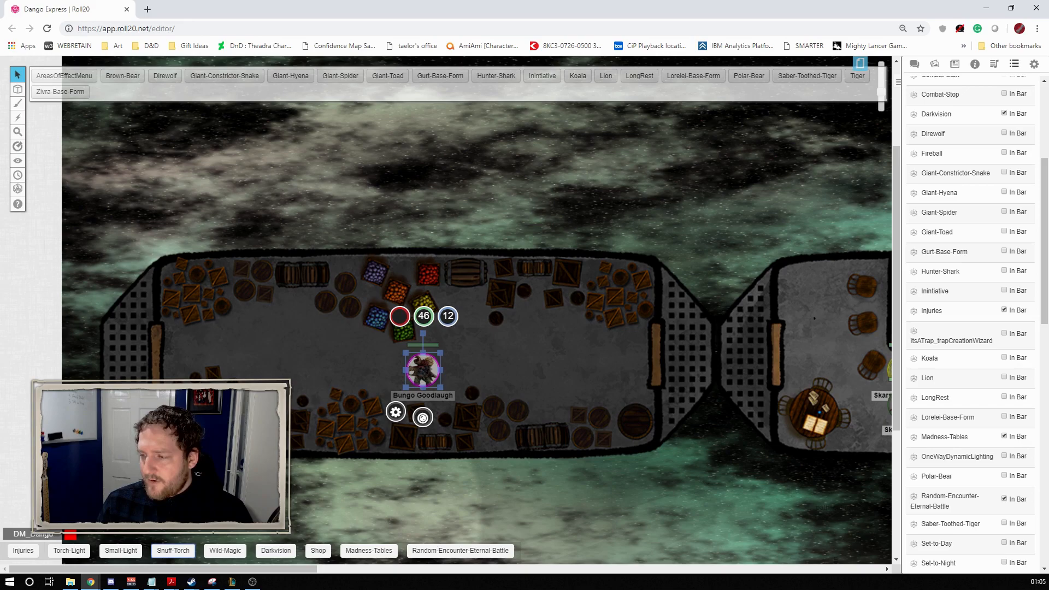
click(68, 551)
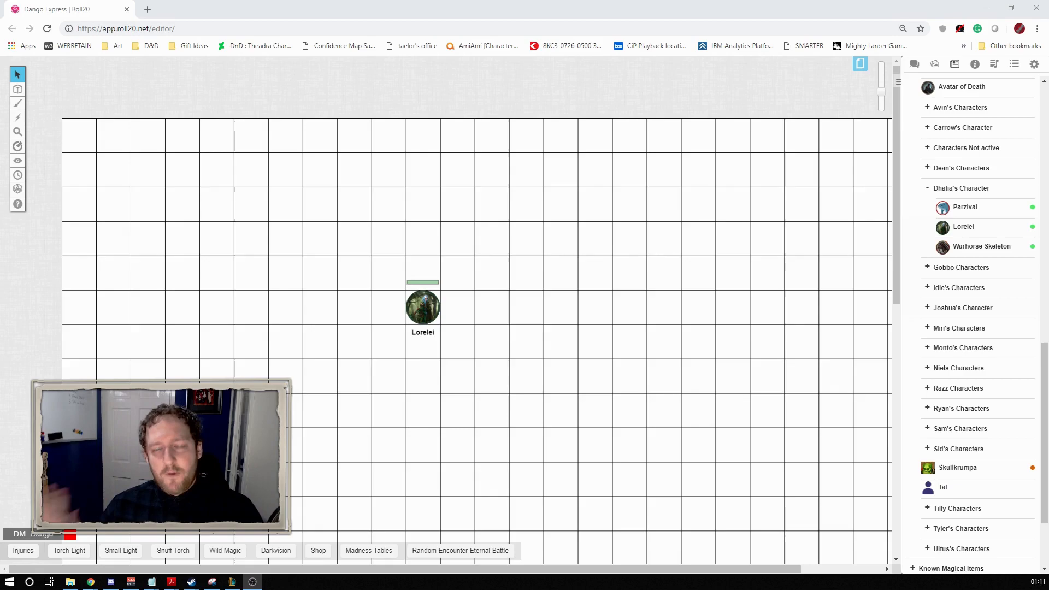
Open the Druid Giant Toad bio showing its traits and bite and swallow actions
click(422, 307)
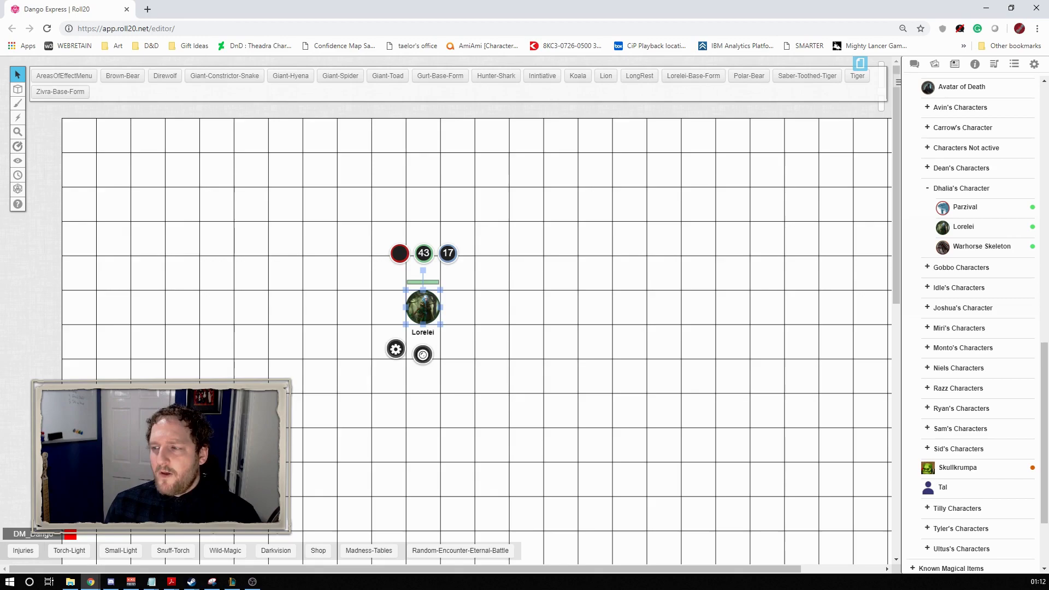
click(495, 75)
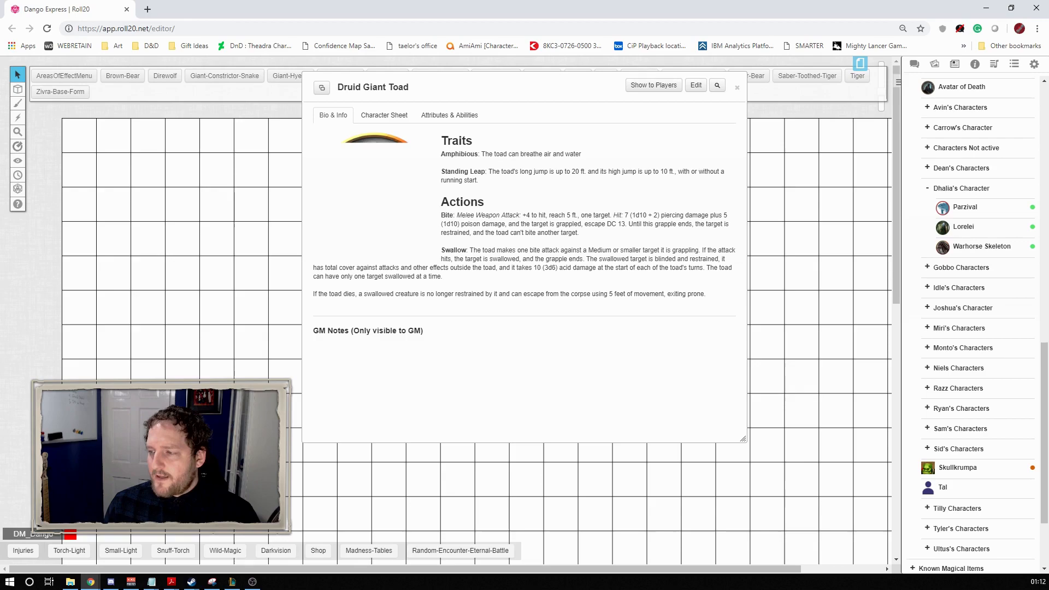
View the toad's character sheet, then close its window to return to the cave map
click(384, 114)
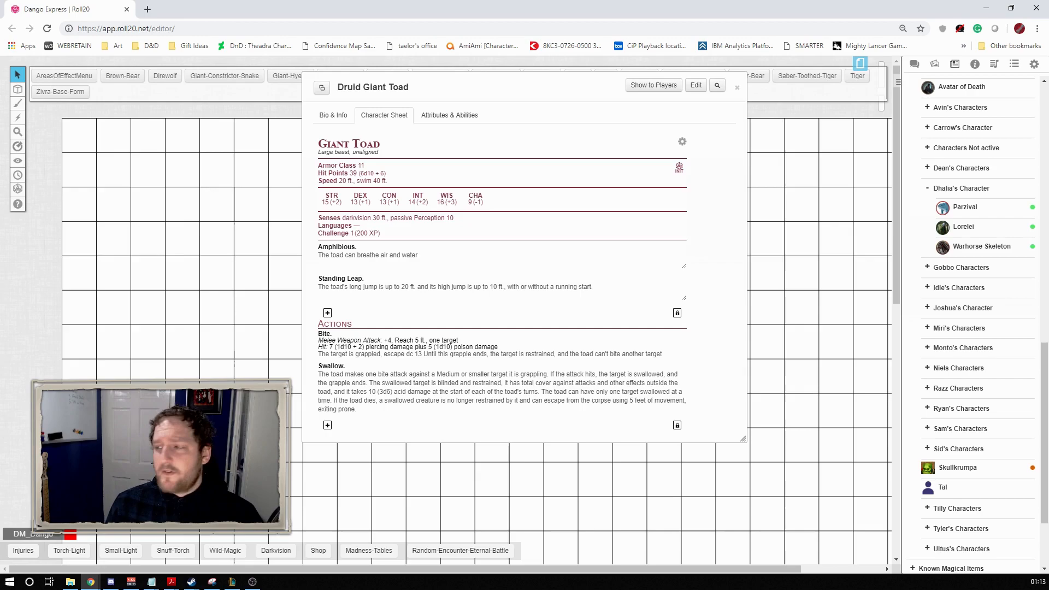
click(736, 88)
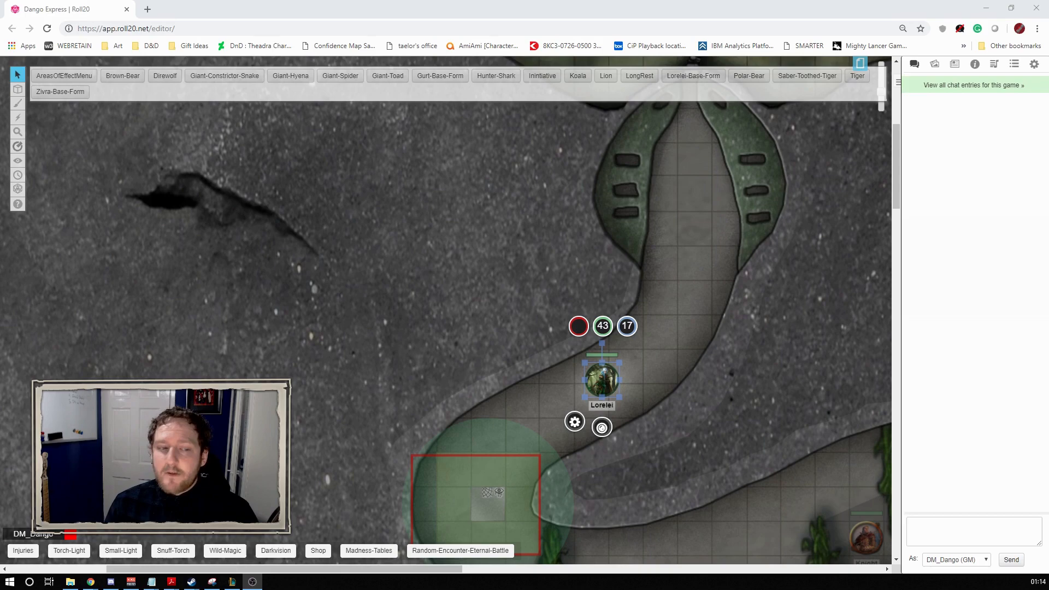
Move Lorelei into the trap radius so chat announces she notices the Fang Trap
scroll(down, 3)
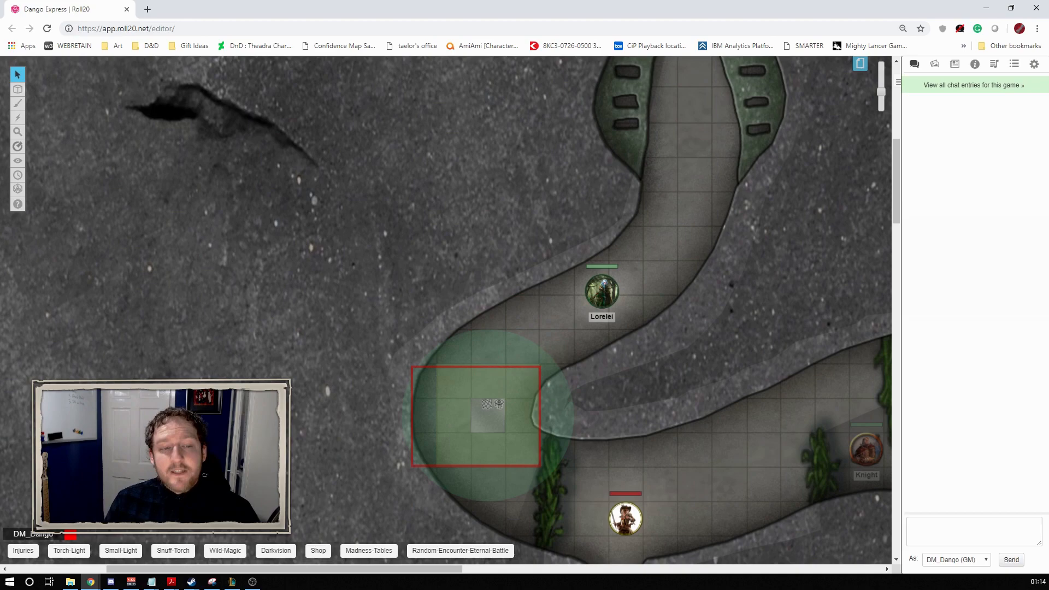
click(601, 289)
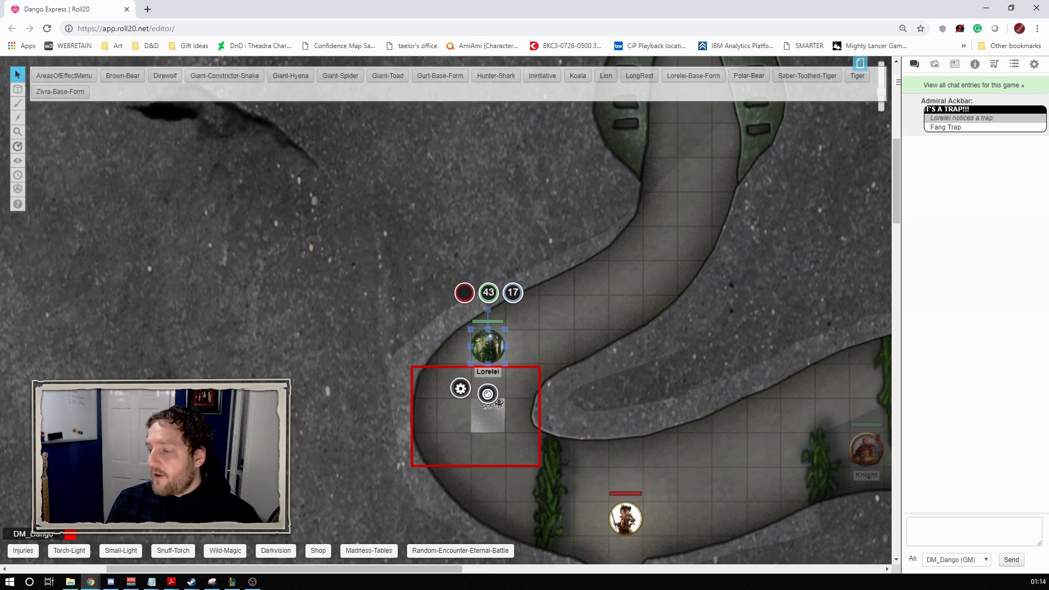
Drag Lorelei back up the corridor and switch to the GM Info Overlay layer
drag(486, 345, 589, 268)
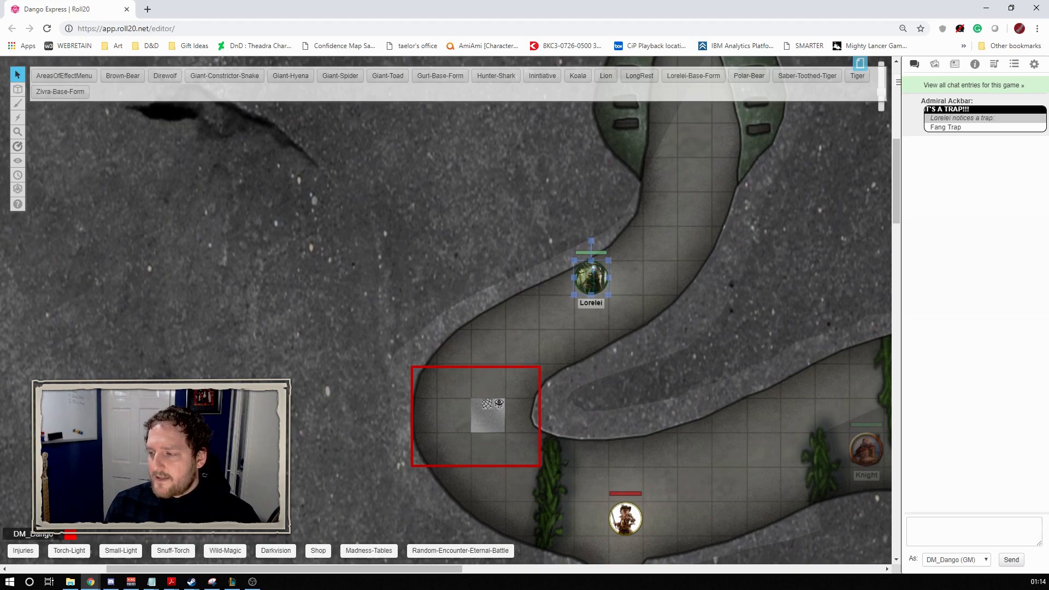
click(17, 89)
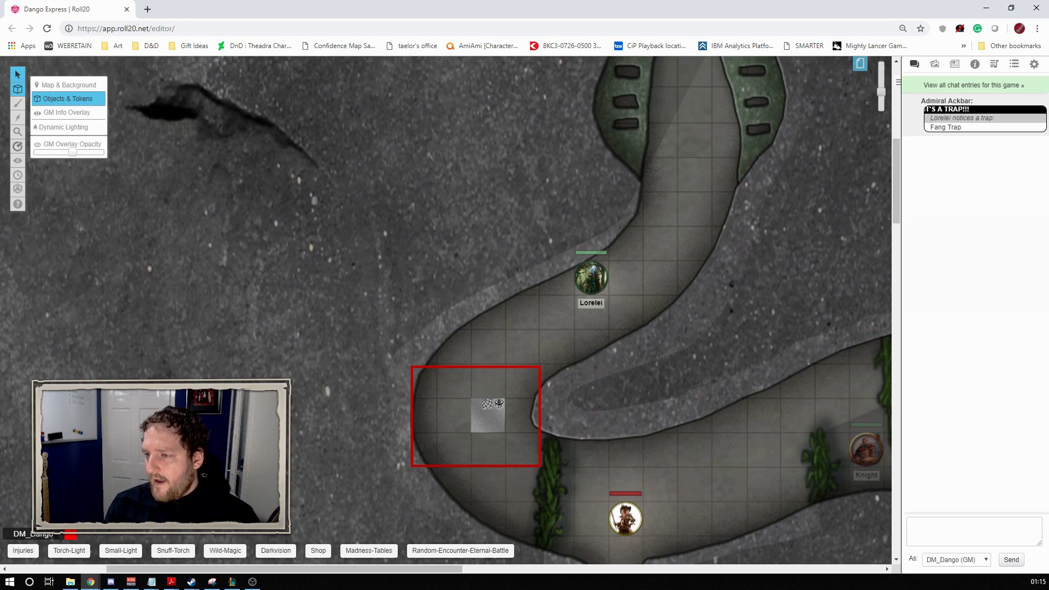
click(488, 404)
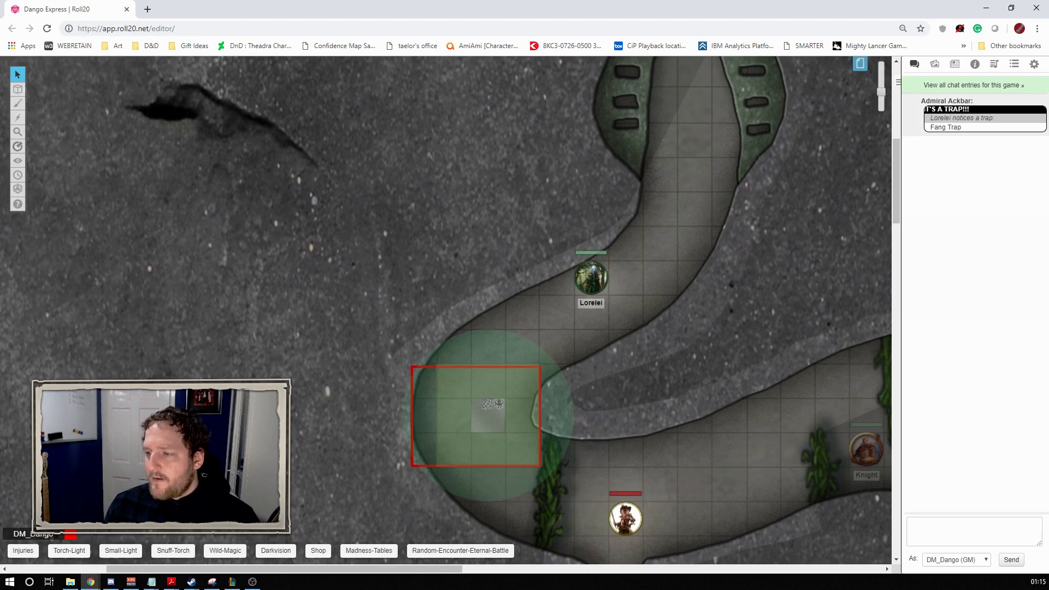